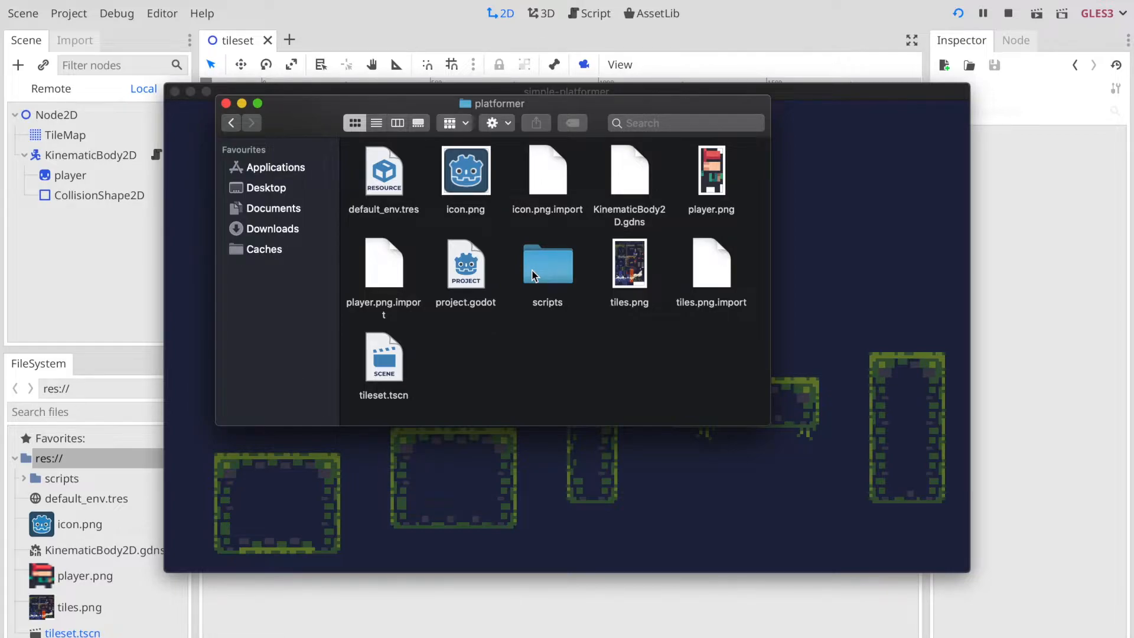
# - Browse the platformer project's scripts folder in Finder and open a terminal inside it
pyautogui.doubleClick(546, 262)
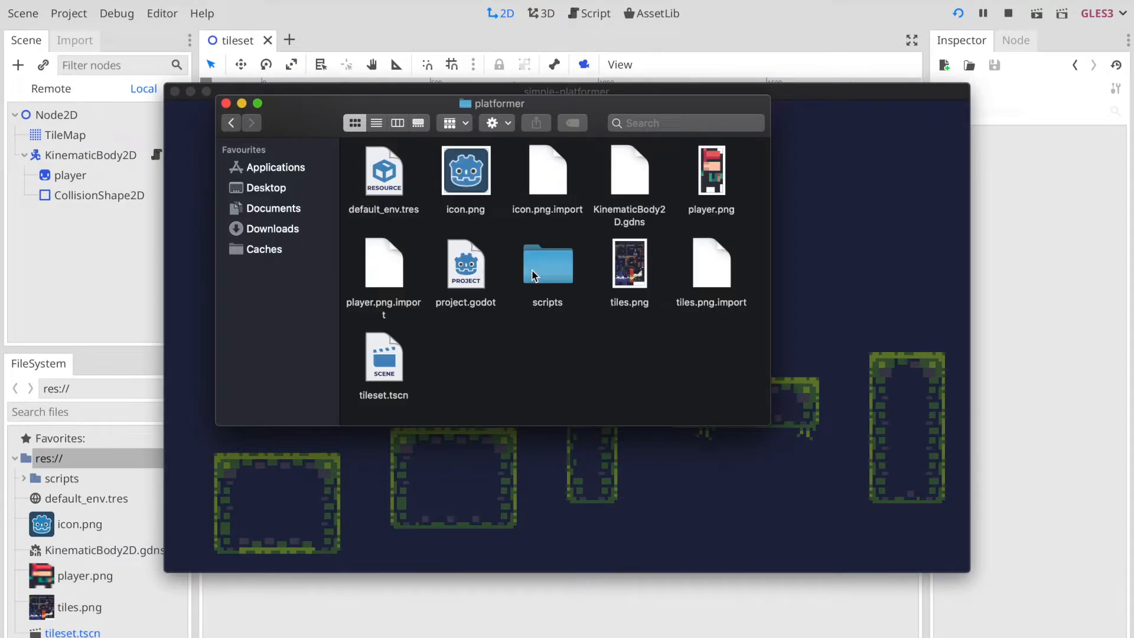
pyautogui.doubleClick(547, 262)
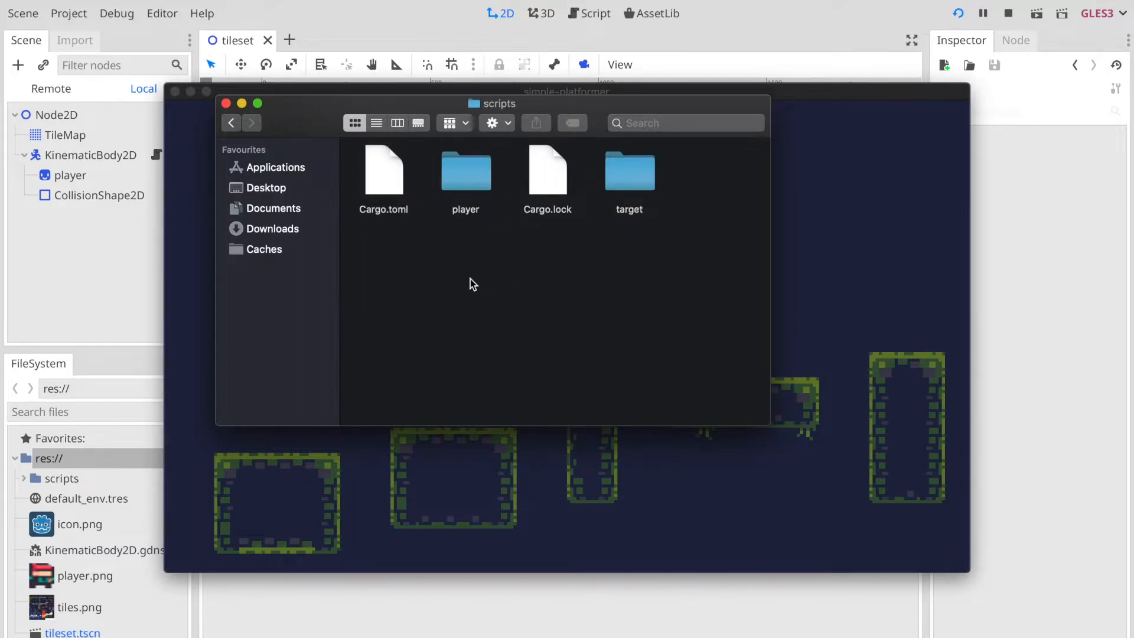
pyautogui.click(231, 123)
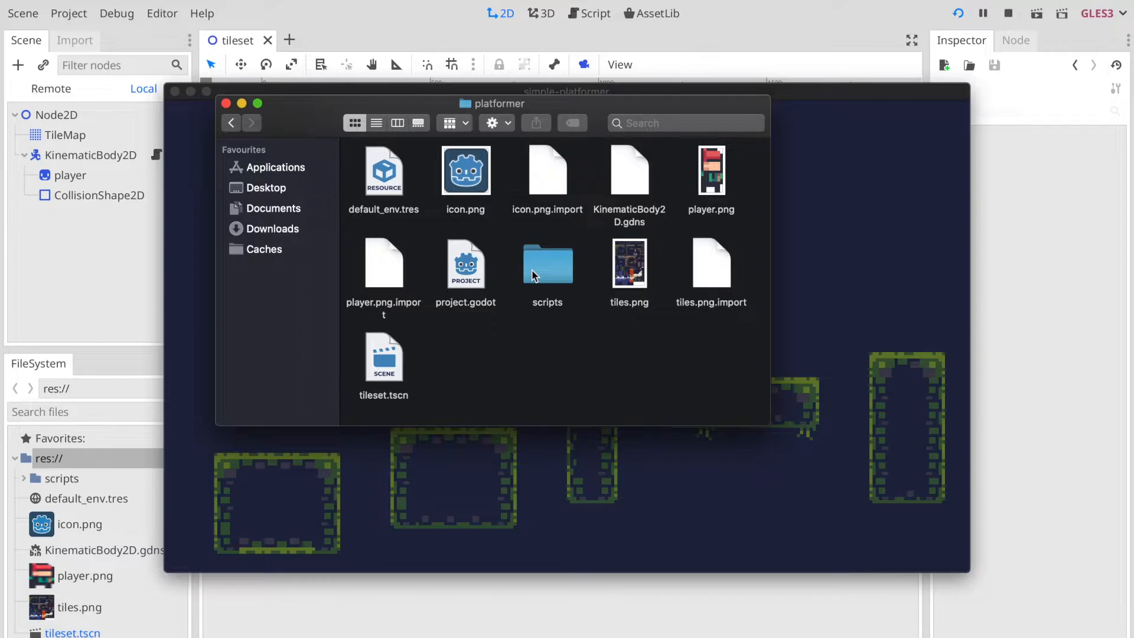
pyautogui.click(547, 264)
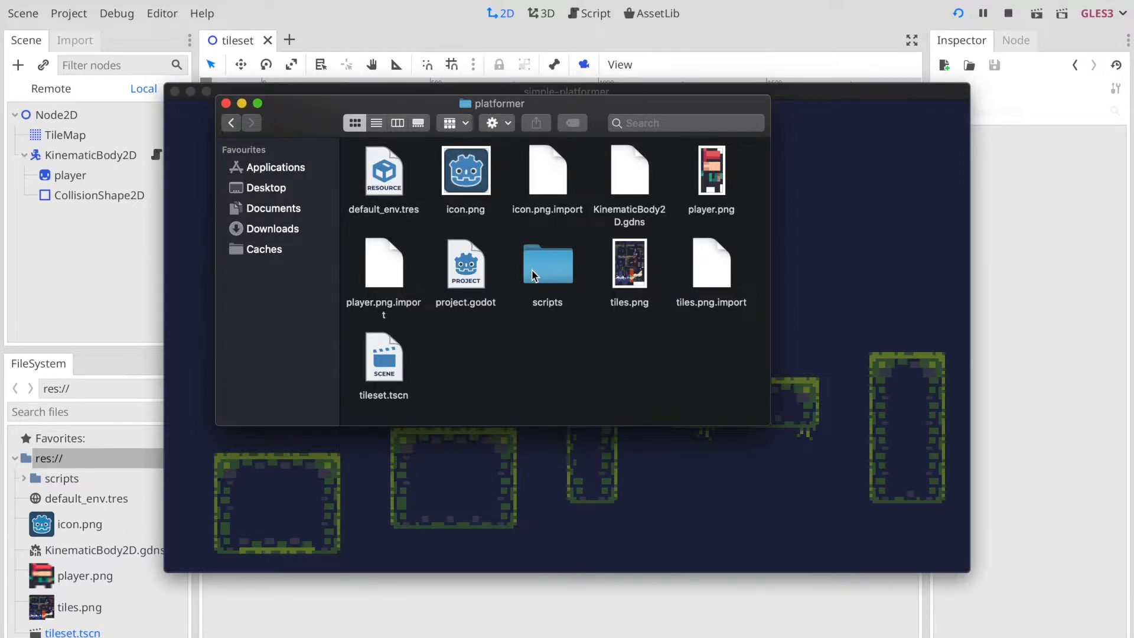
pyautogui.doubleClick(548, 264)
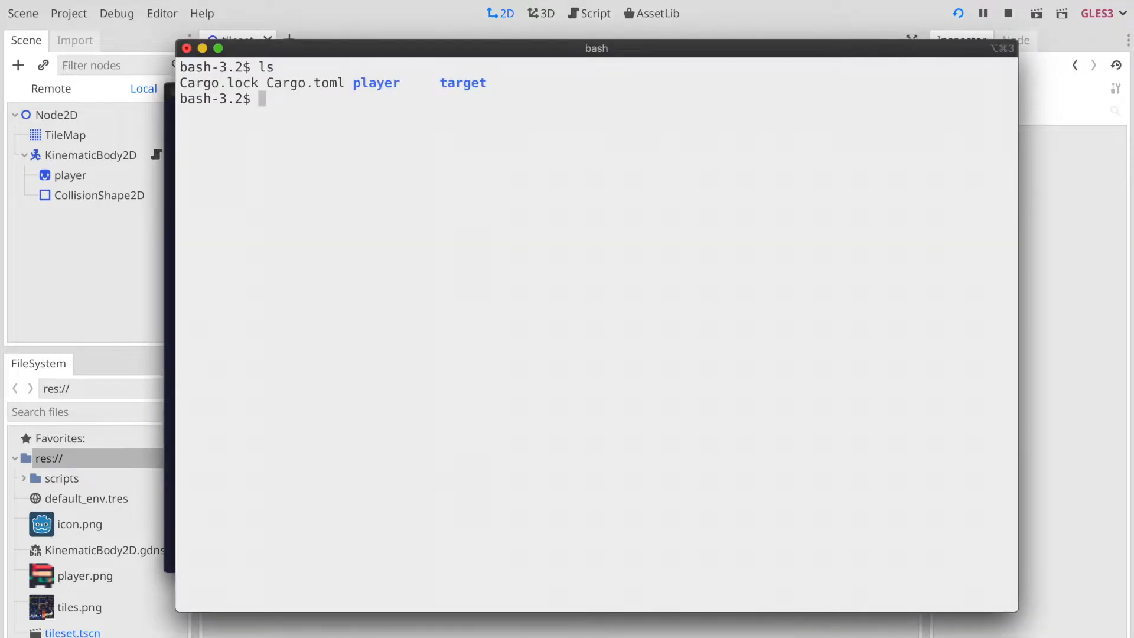
# - Look through the scripts folder with vim, then move scripts to backup
pyautogui.write('vim .')
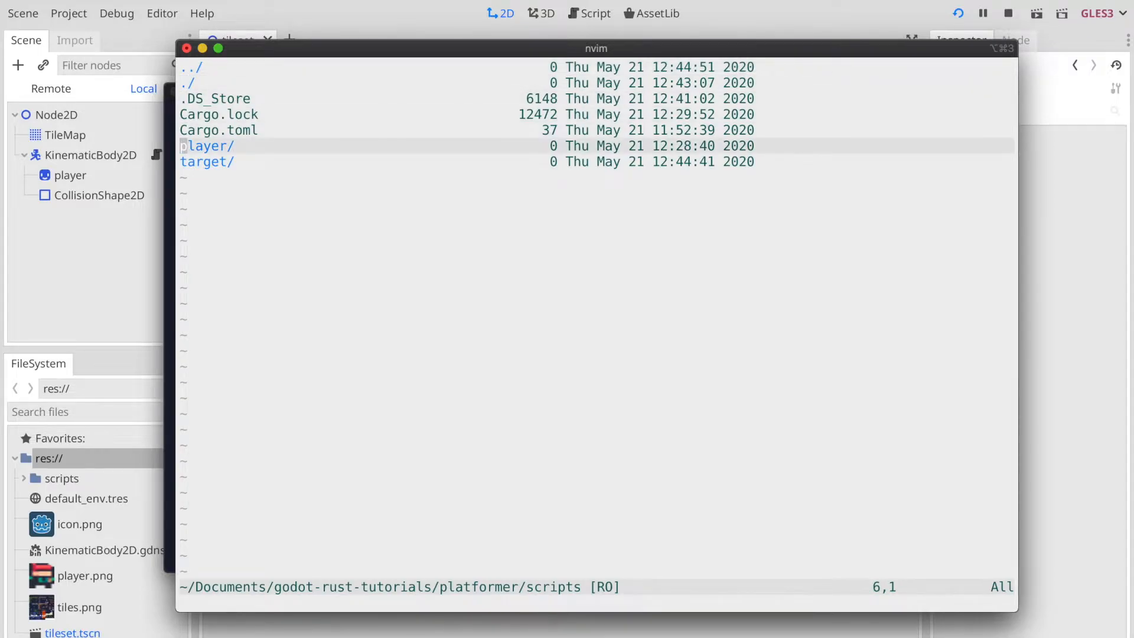
pyautogui.press('j')
pyautogui.write('mv scripts/ backup')
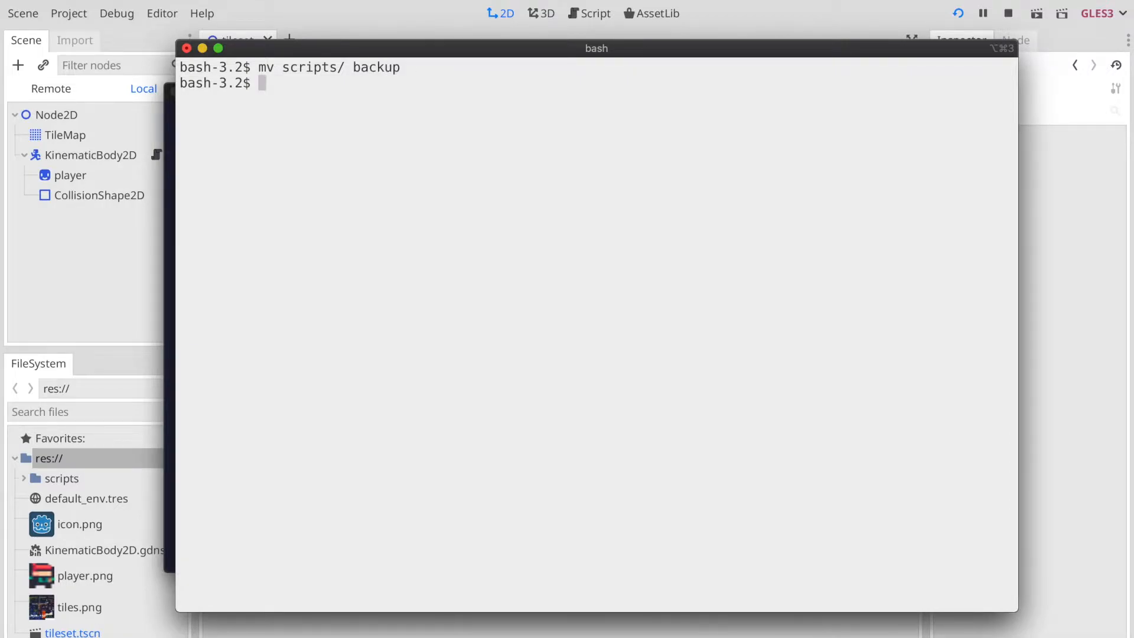
# - List the folder and create a new Rust library crate named scripts with cargo new --lib
pyautogui.write('ls')
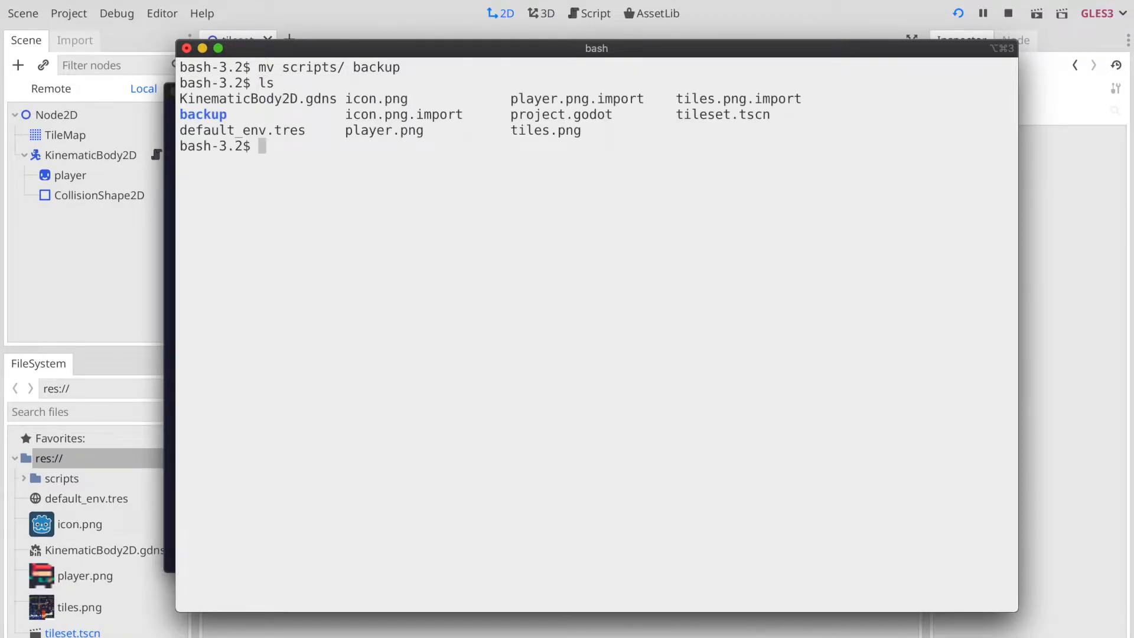
pyautogui.write('cargo new')
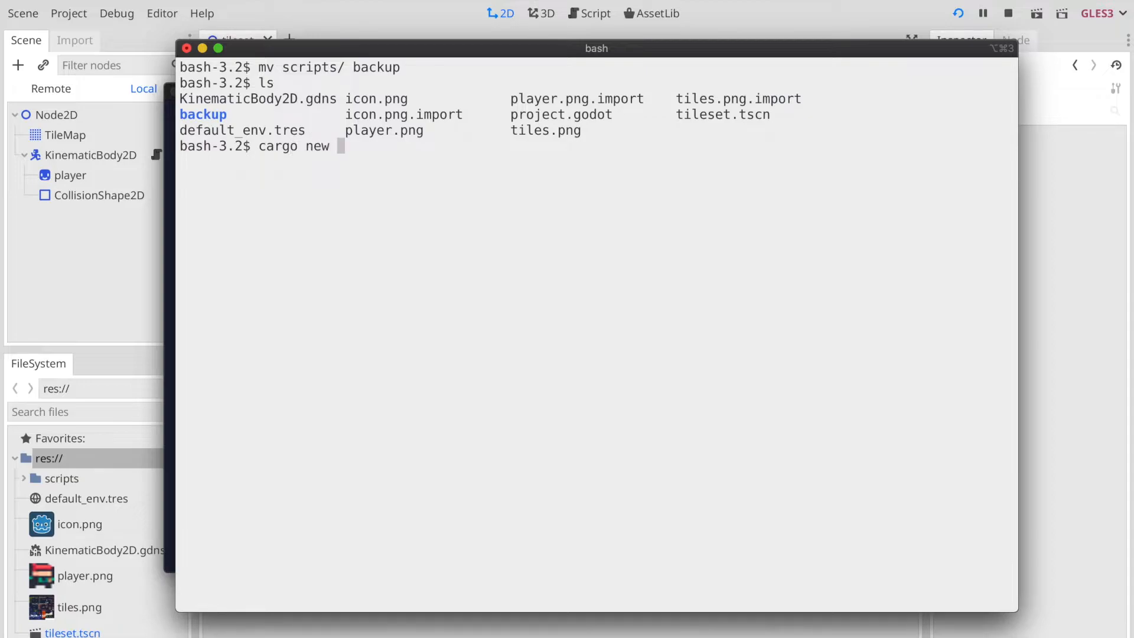
pyautogui.write('--lib script')
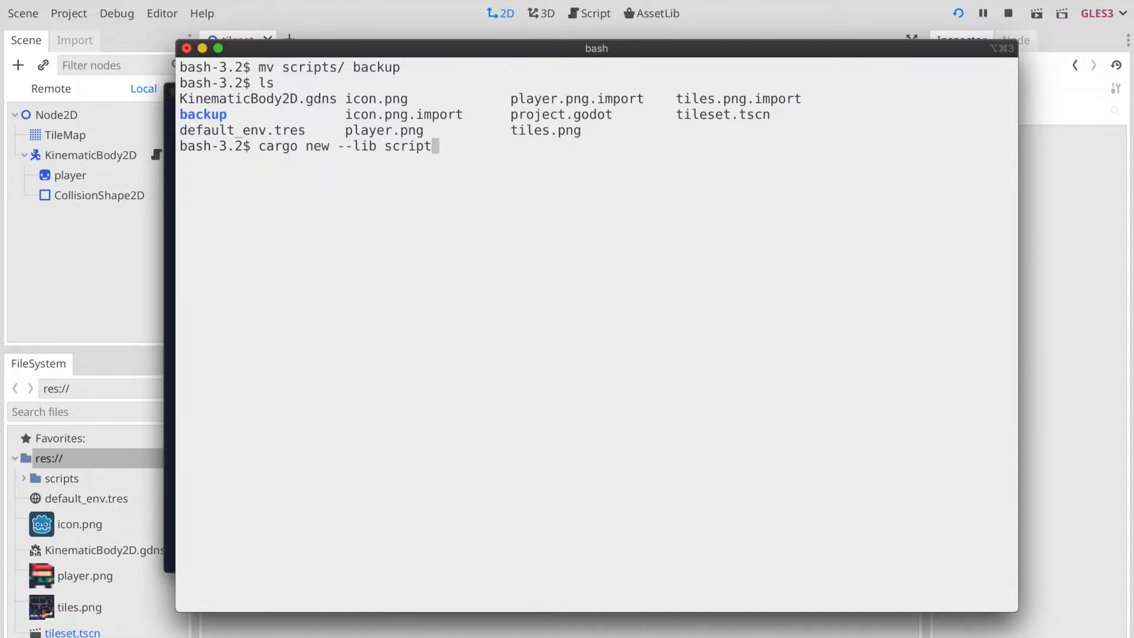
pyautogui.press('Return')
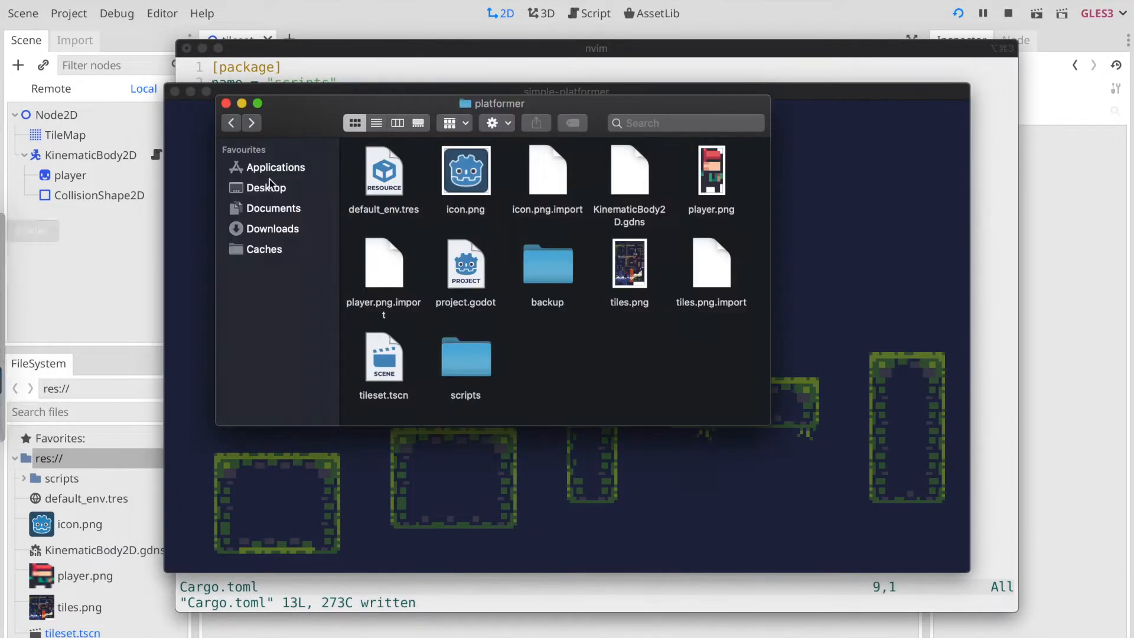
# - Select controls.rs and player.rs in backup/player/src, then return to the backup folder
pyautogui.doubleClick(547, 263)
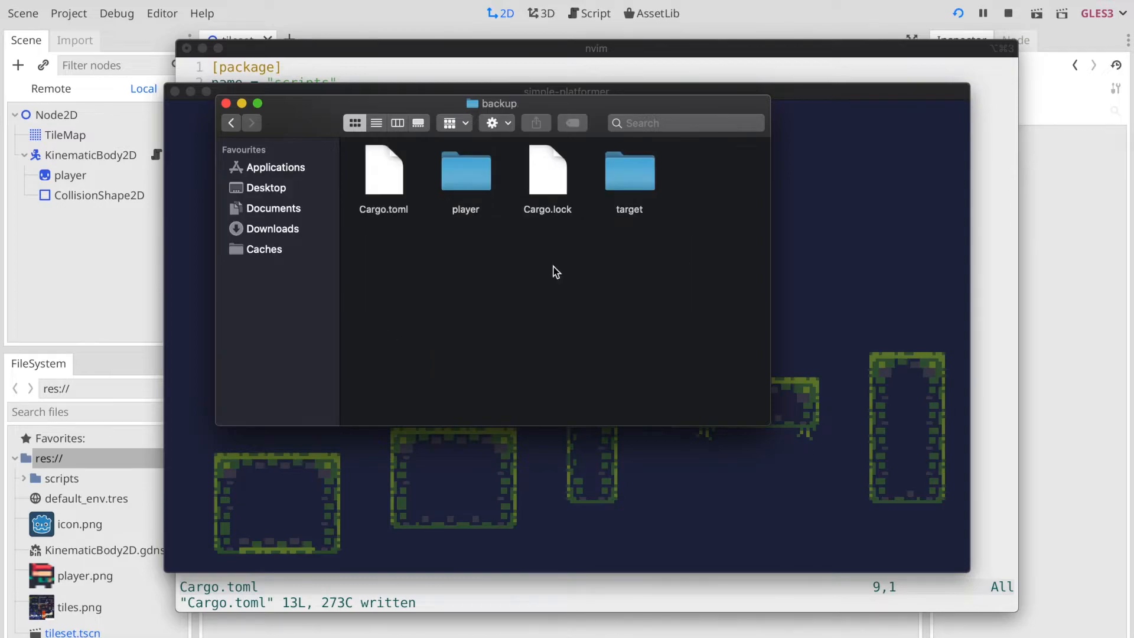
pyautogui.doubleClick(465, 171)
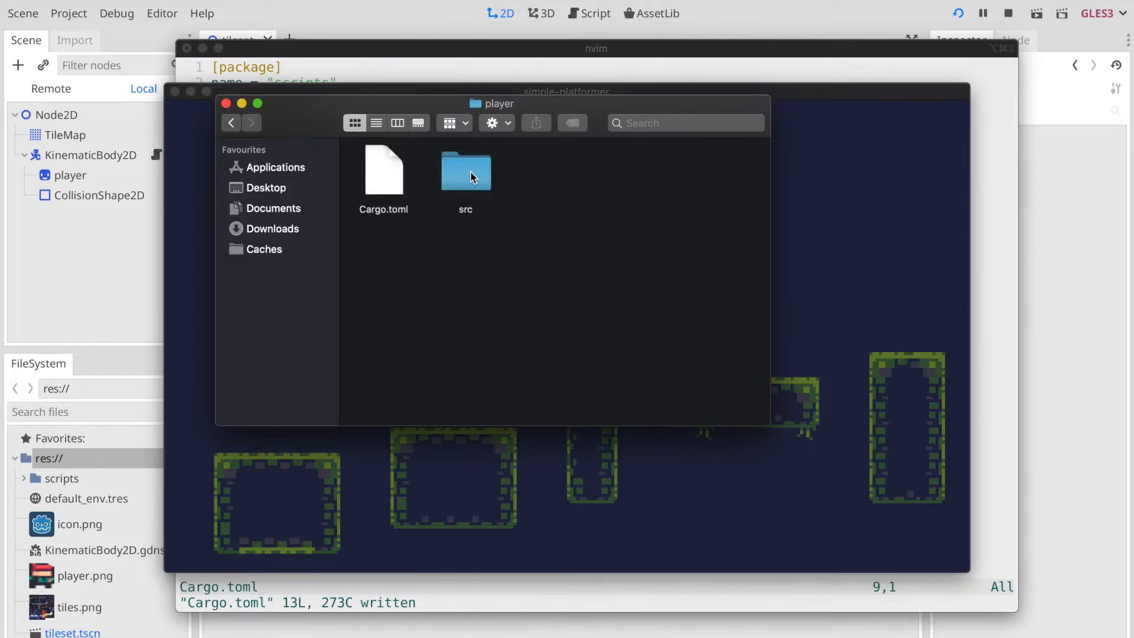
pyautogui.doubleClick(466, 171)
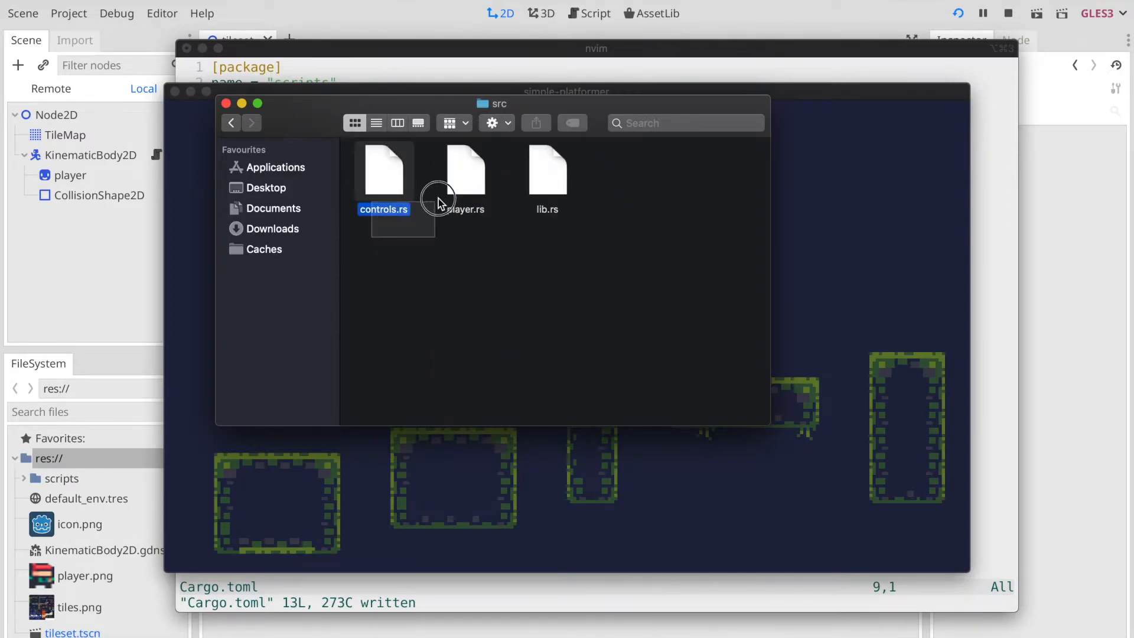
pyautogui.click(465, 172)
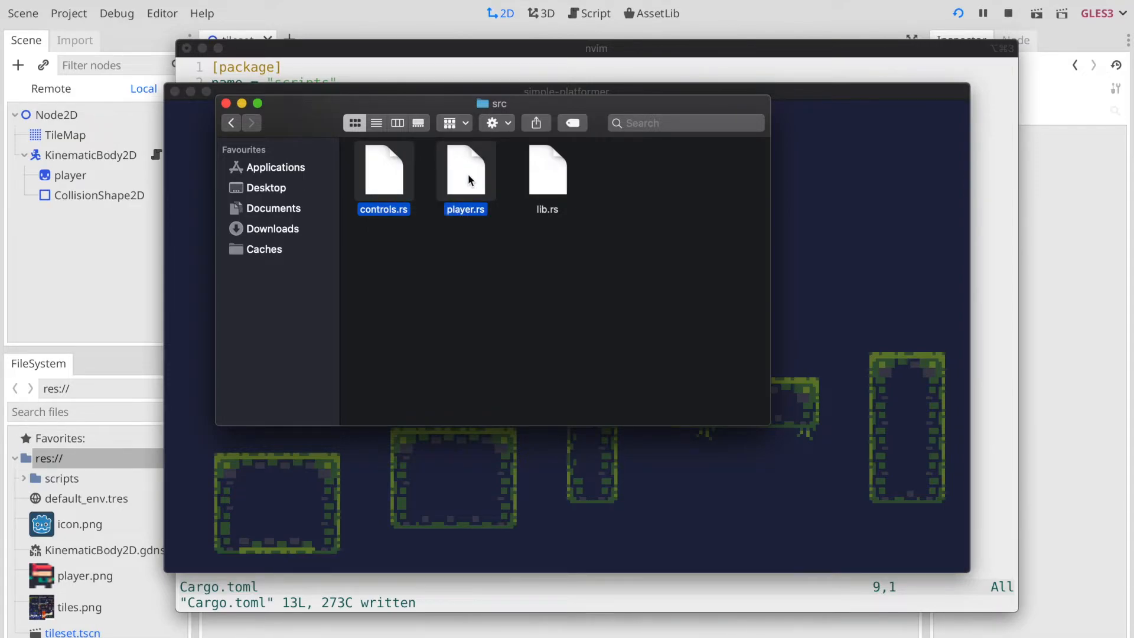
pyautogui.moveTo(396, 245)
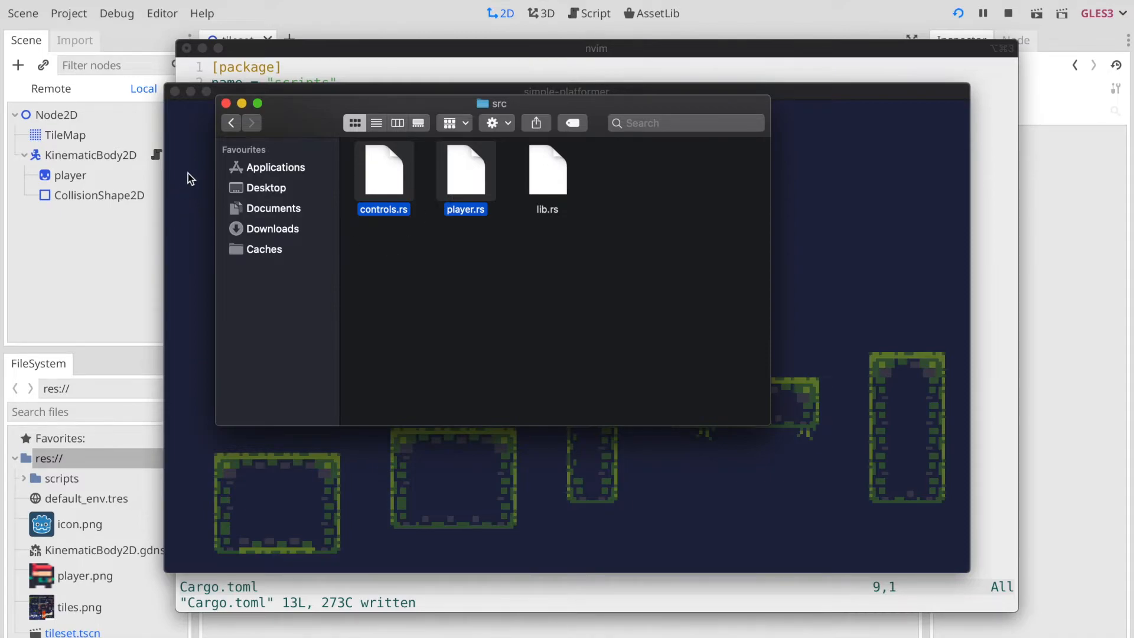
pyautogui.click(230, 122)
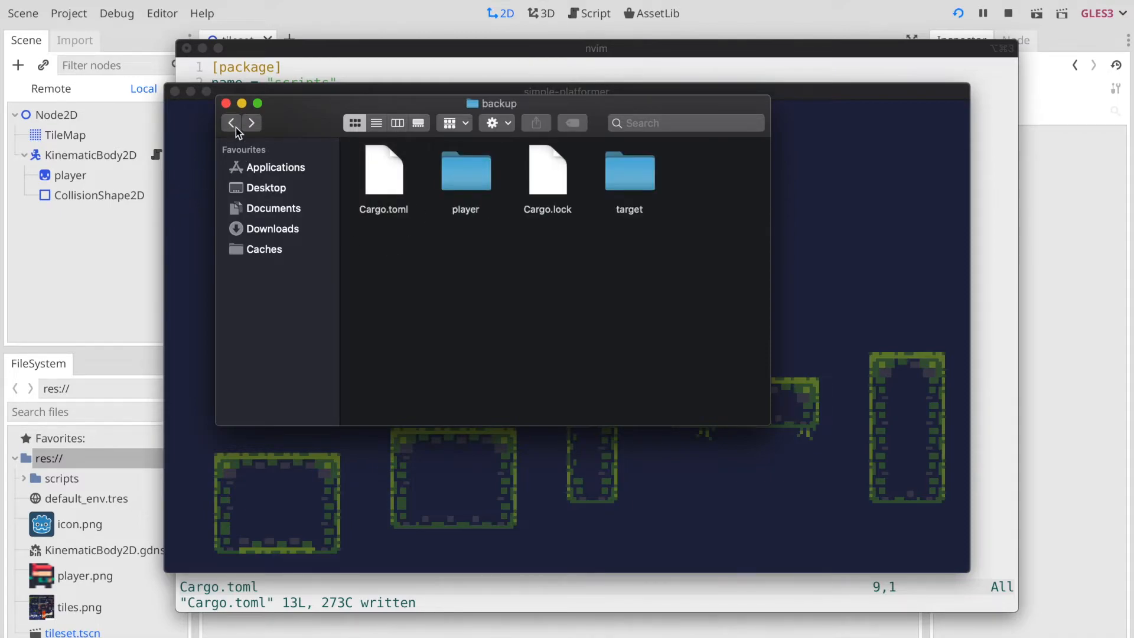
pyautogui.click(231, 122)
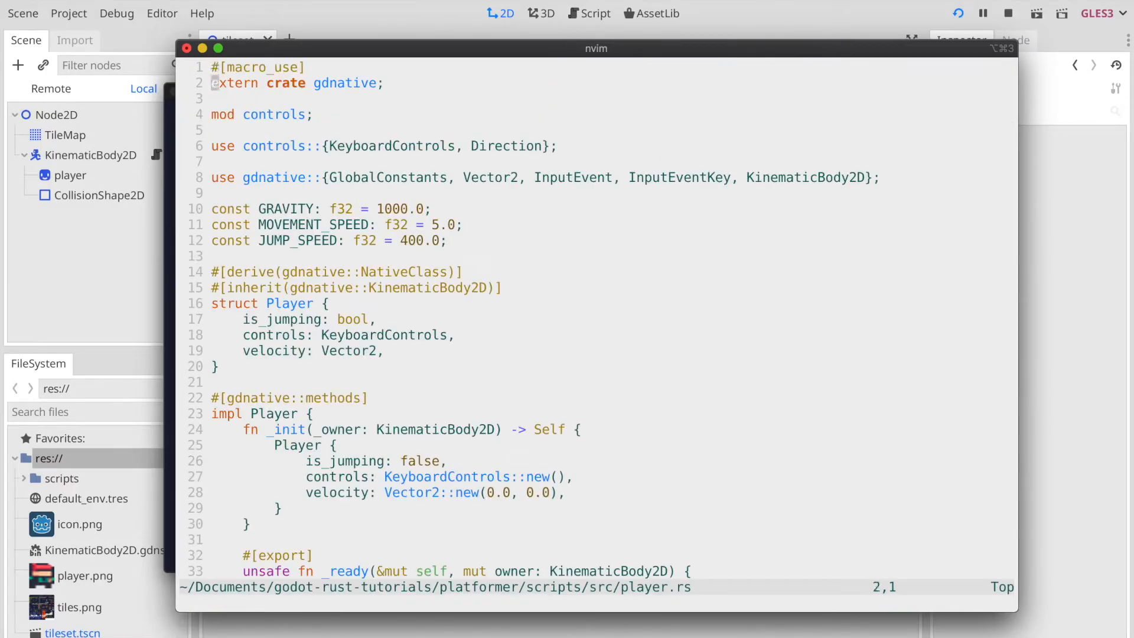
# - Declare the player module in lib.rs, then review the src file listing
pyautogui.press('V')
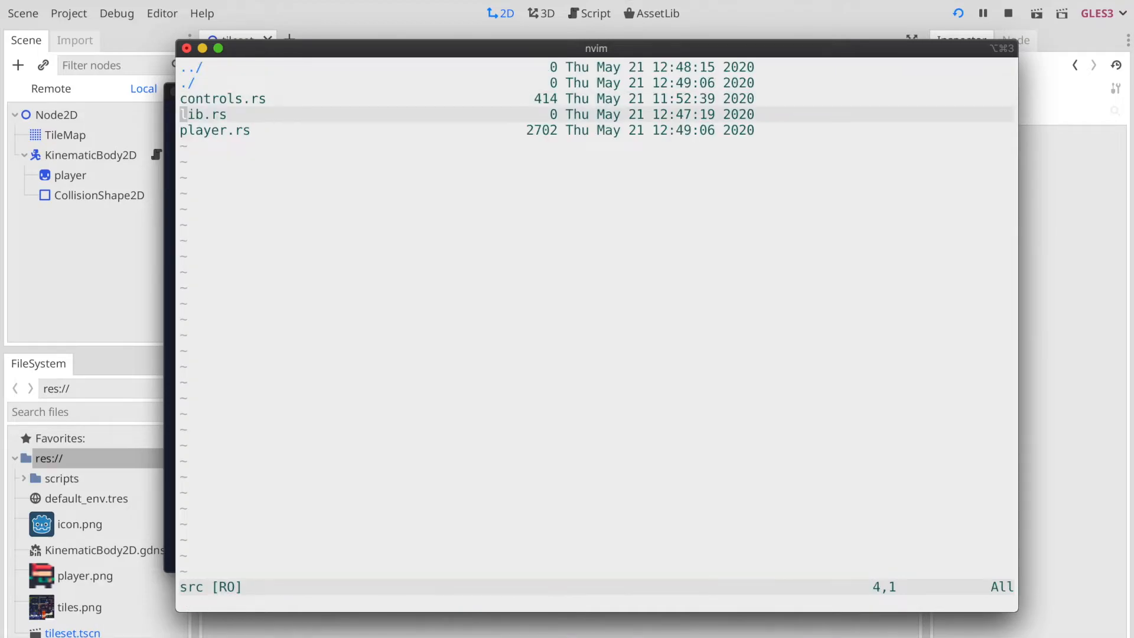
pyautogui.press('Enter')
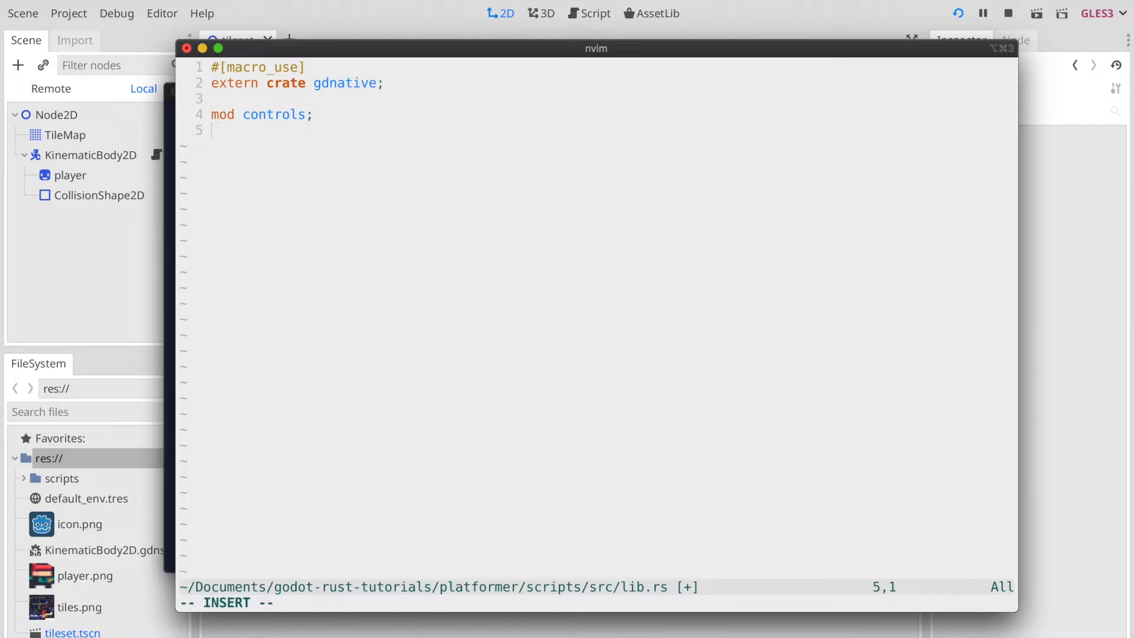
pyautogui.write('pub mod player;')
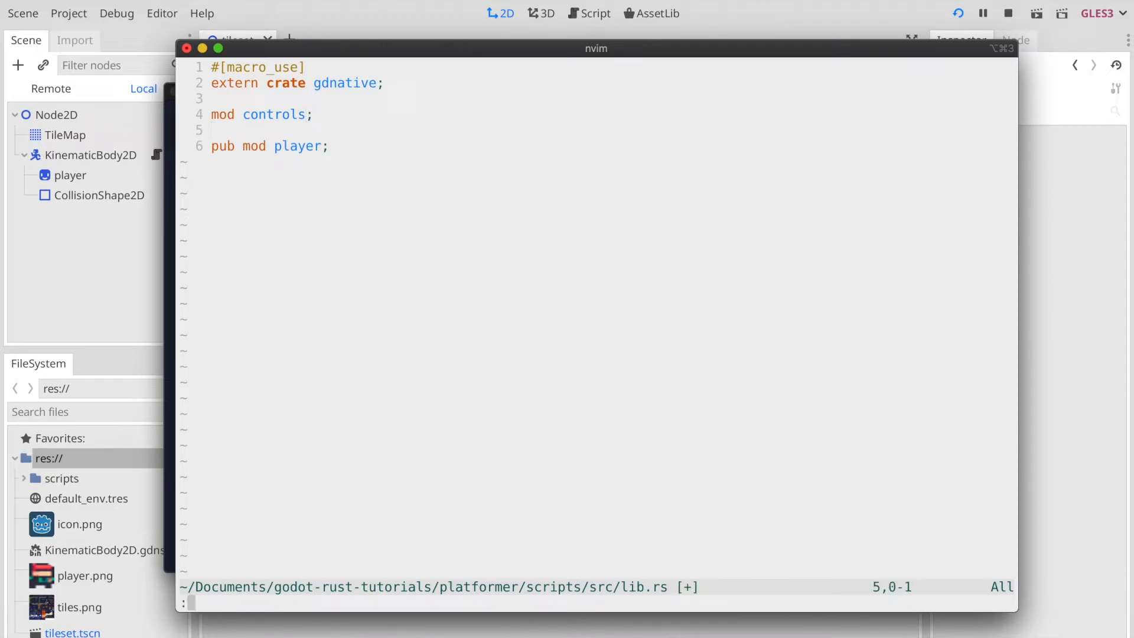
pyautogui.write(':Ex')
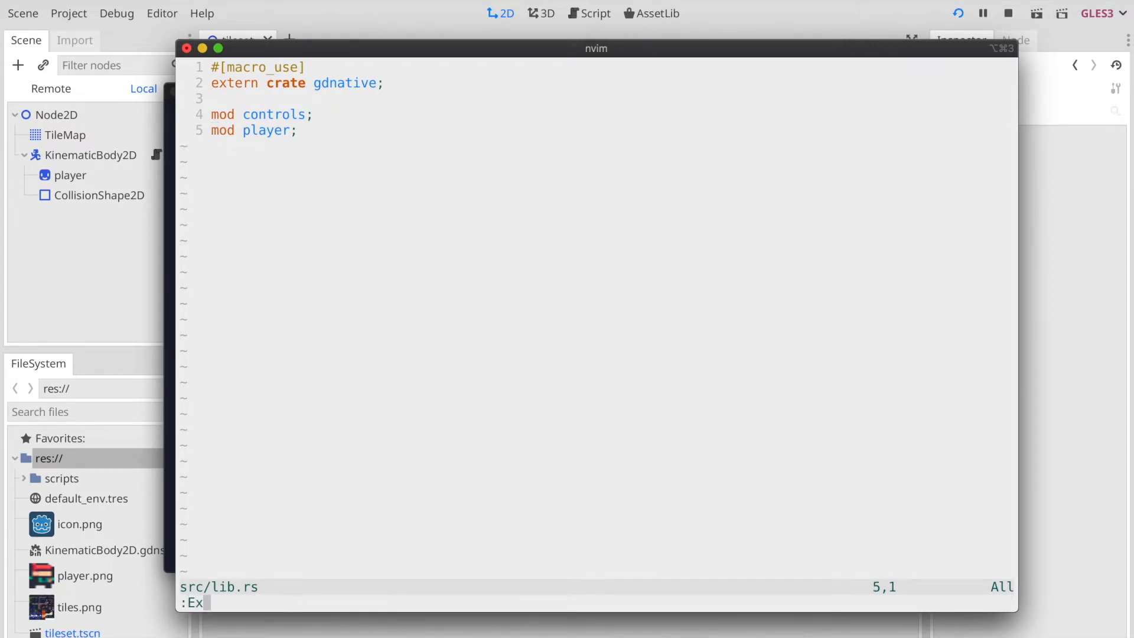
pyautogui.press('Enter')
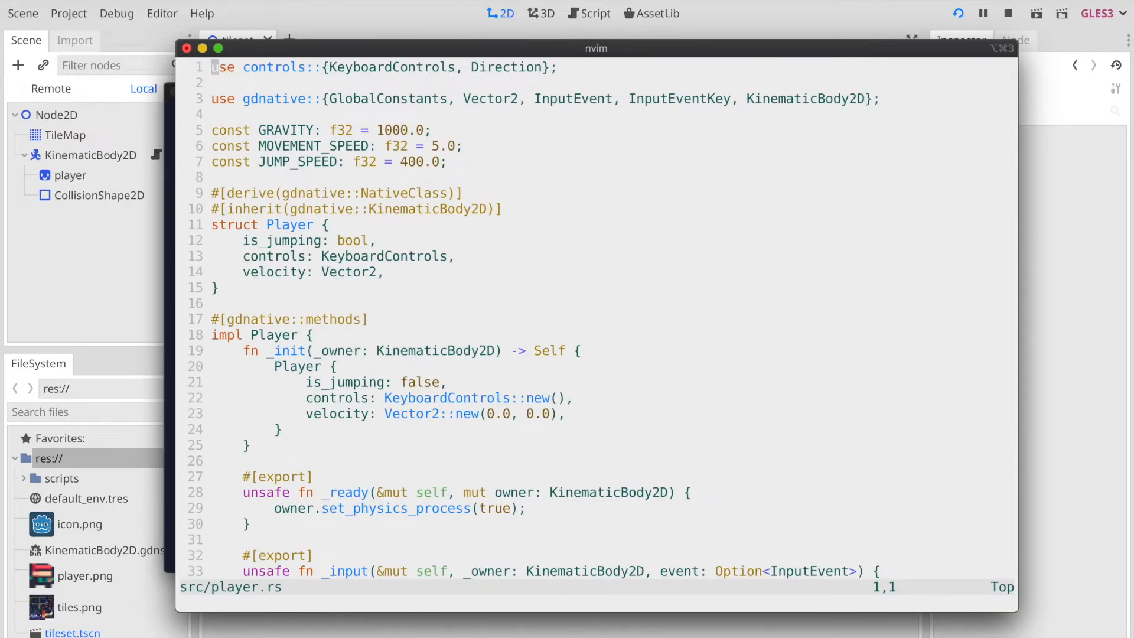
pyautogui.scroll(-3)
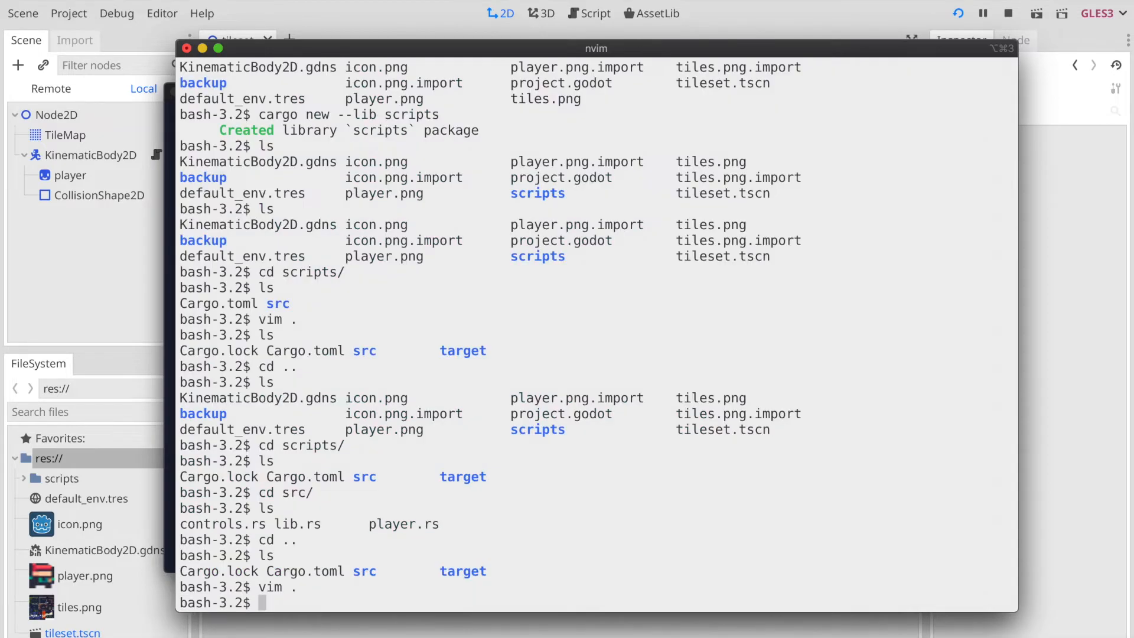
# - Build the scripts crate, fix player.rs's import to crate::controls, and rebuild successfully
pyautogui.press('Return')
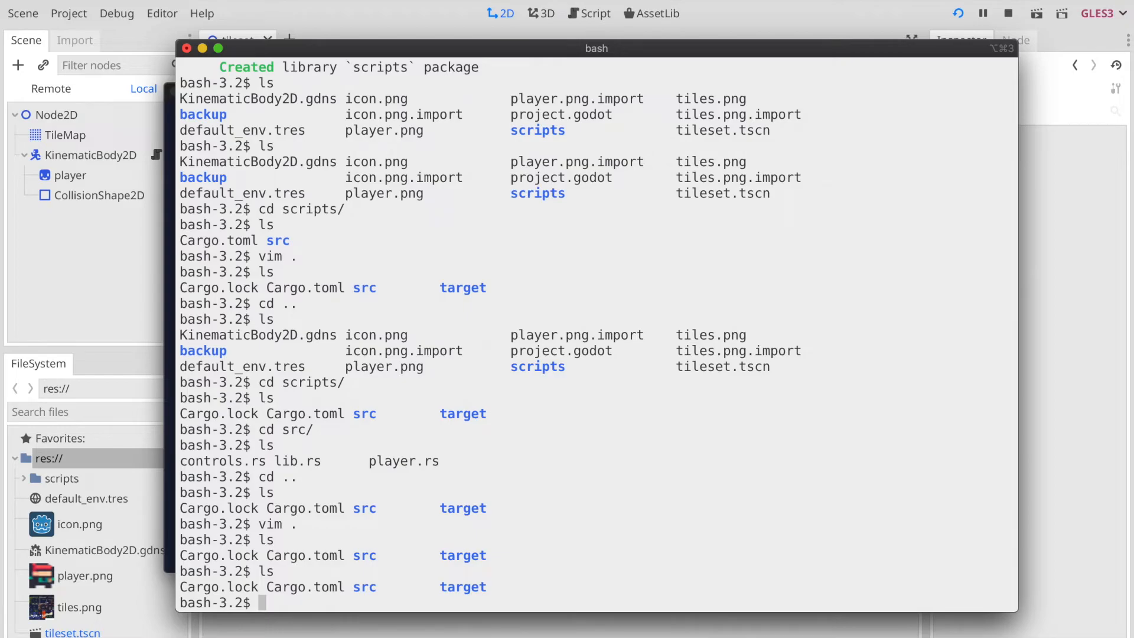
pyautogui.write('cd ..')
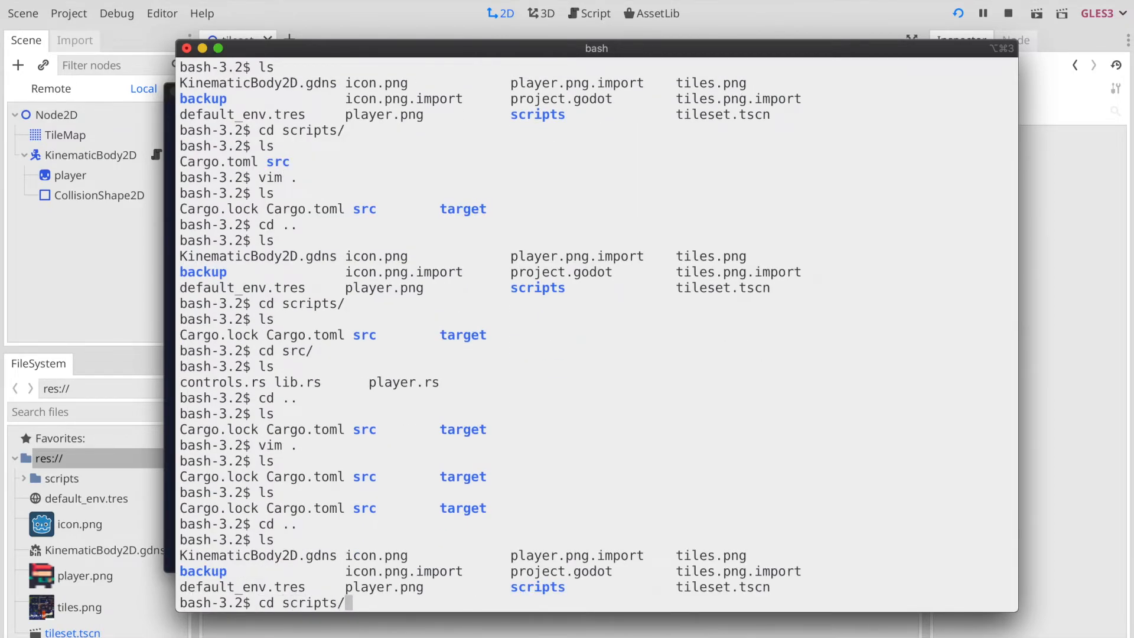
pyautogui.write('cargo buil')
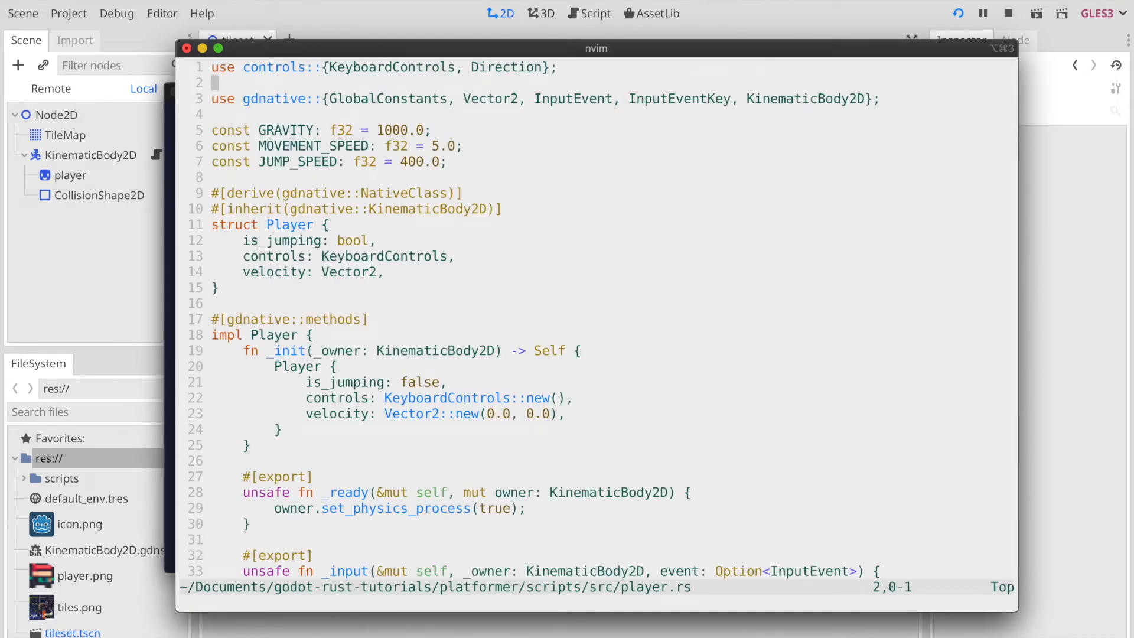
pyautogui.write('crate:')
pyautogui.write('fg')
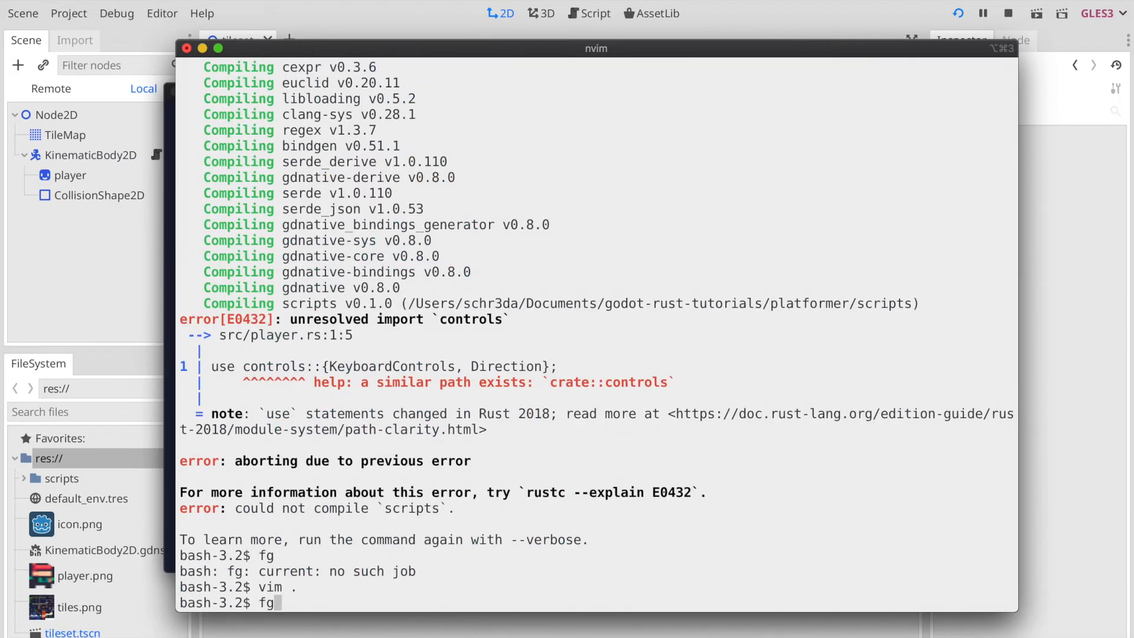
pyautogui.write('cargo build')
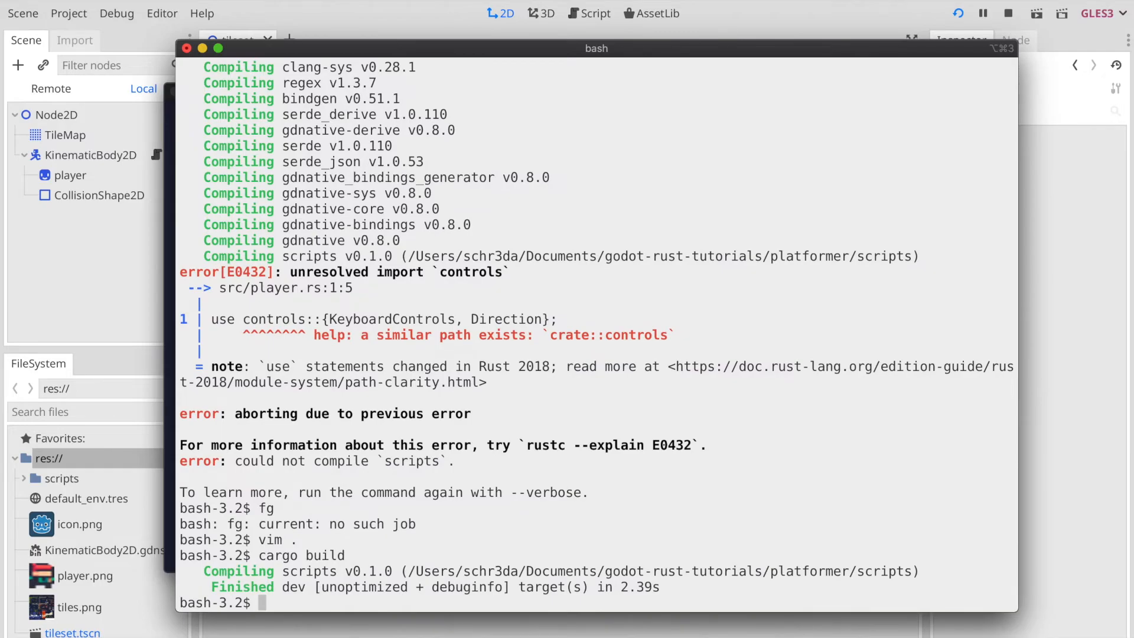
pyautogui.moveTo(132, 247)
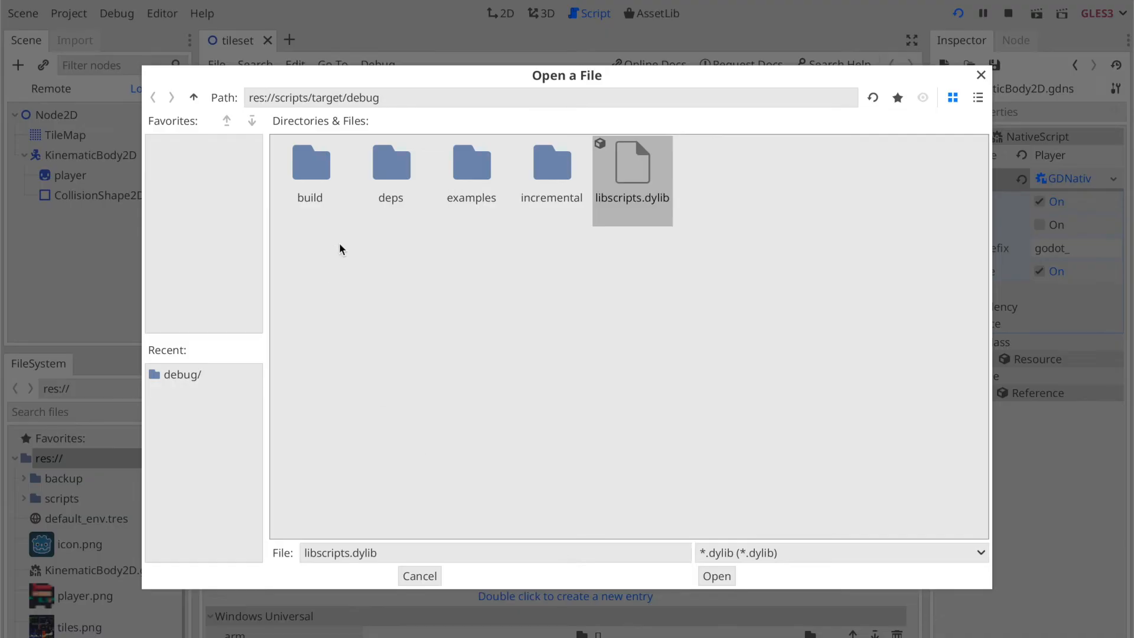
pyautogui.moveTo(407, 131)
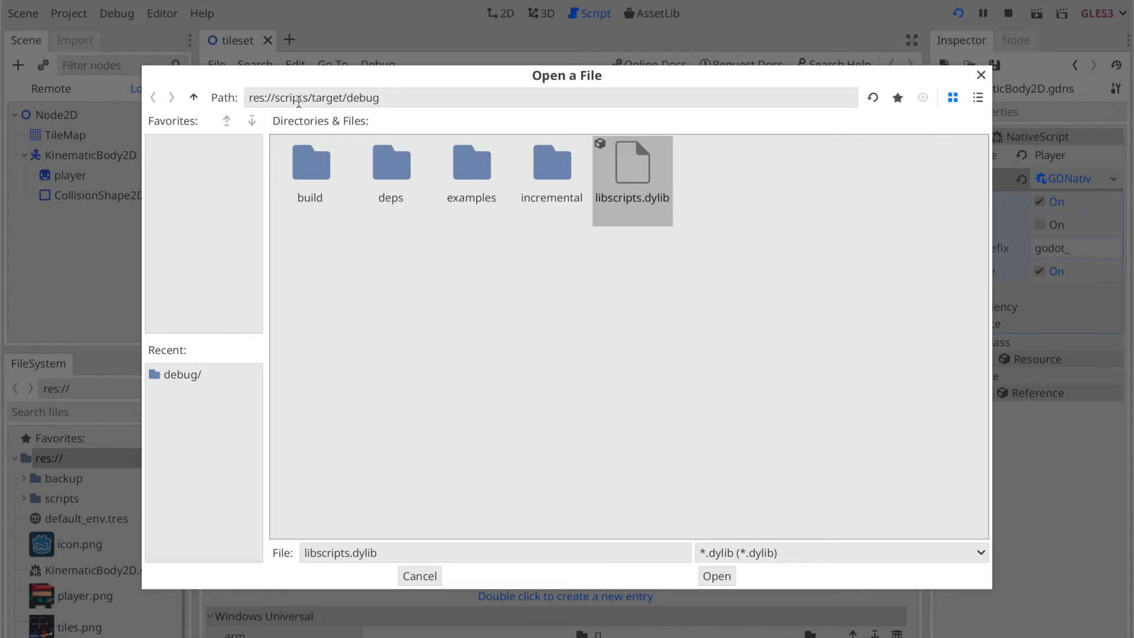
# - Point the Mac OSX 64 library entry at libscripts.dylib in target/debug
pyautogui.click(193, 97)
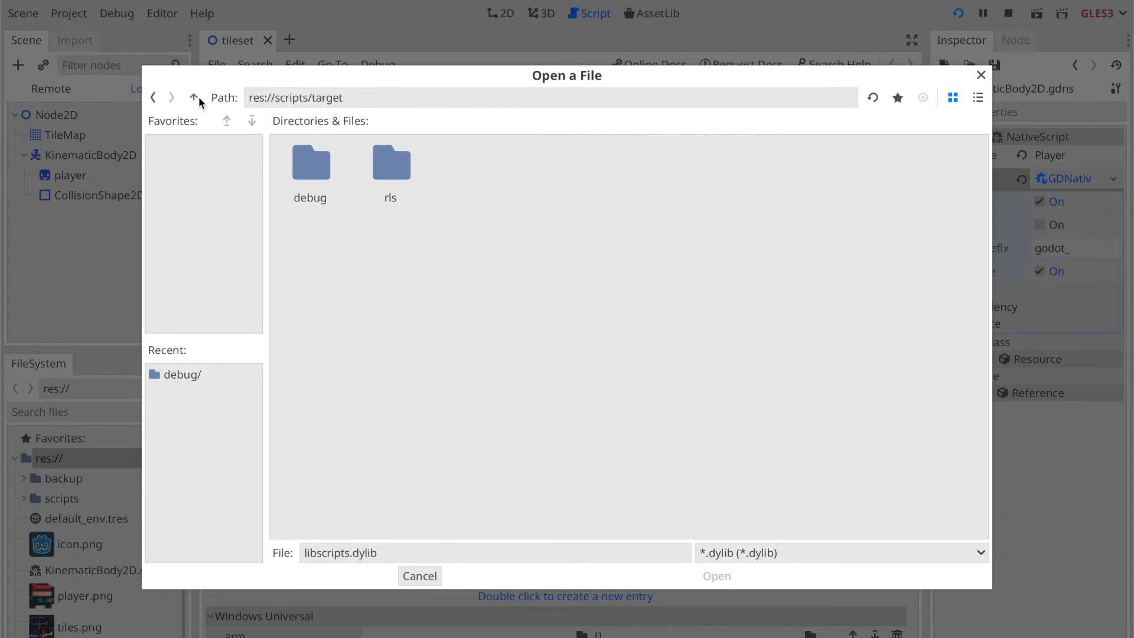
pyautogui.doubleClick(310, 162)
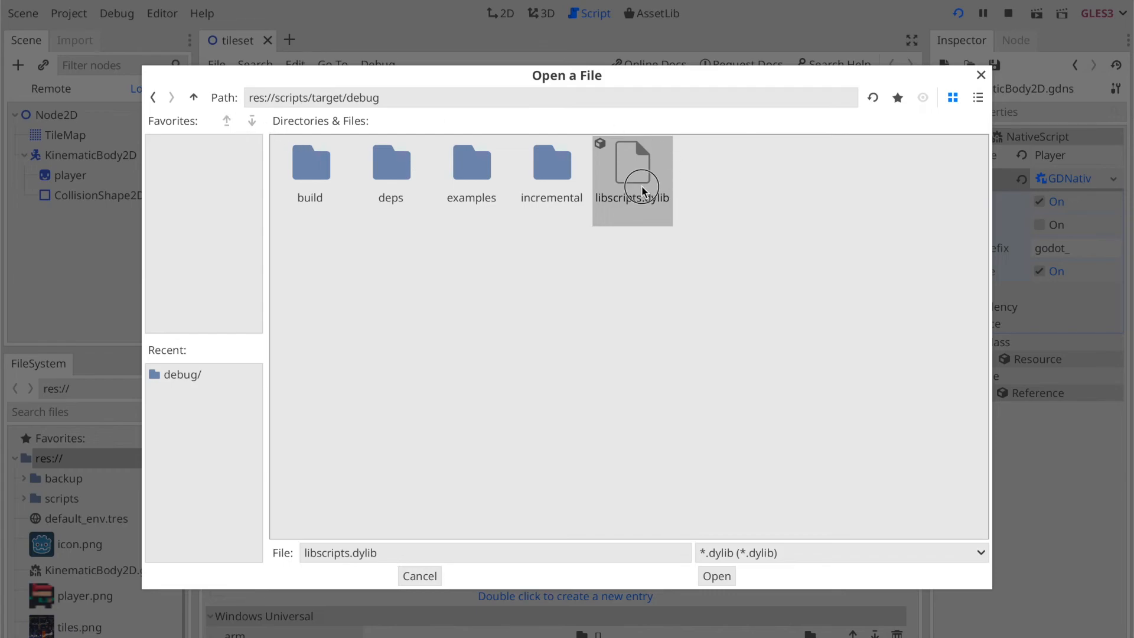
pyautogui.click(716, 576)
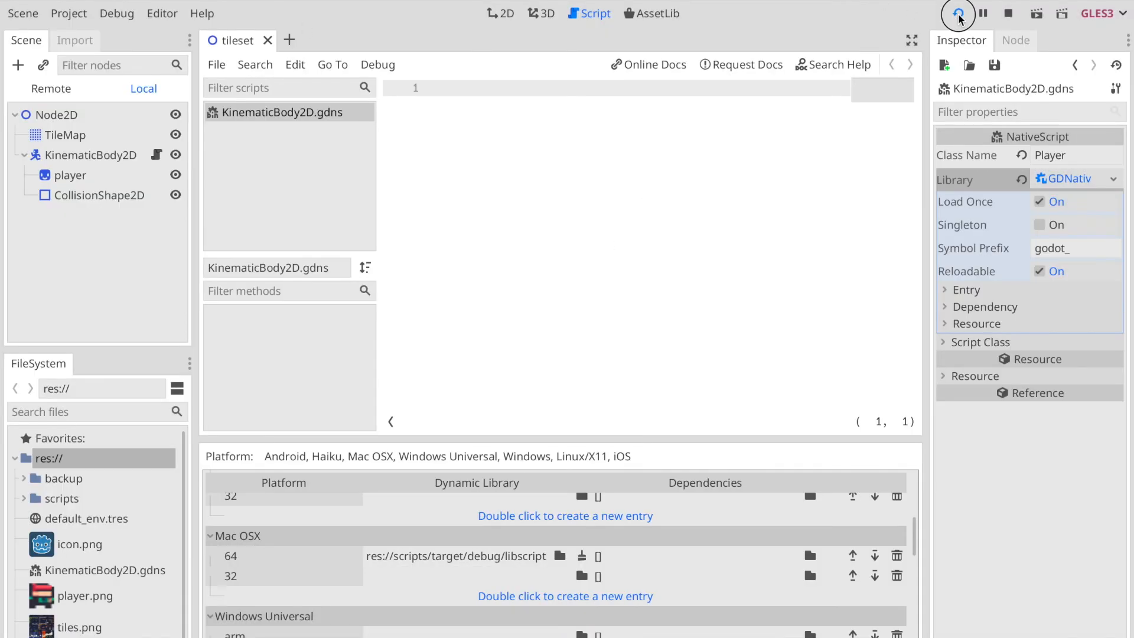
# - Run the simple-platformer scene from the toolbar
pyautogui.click(958, 13)
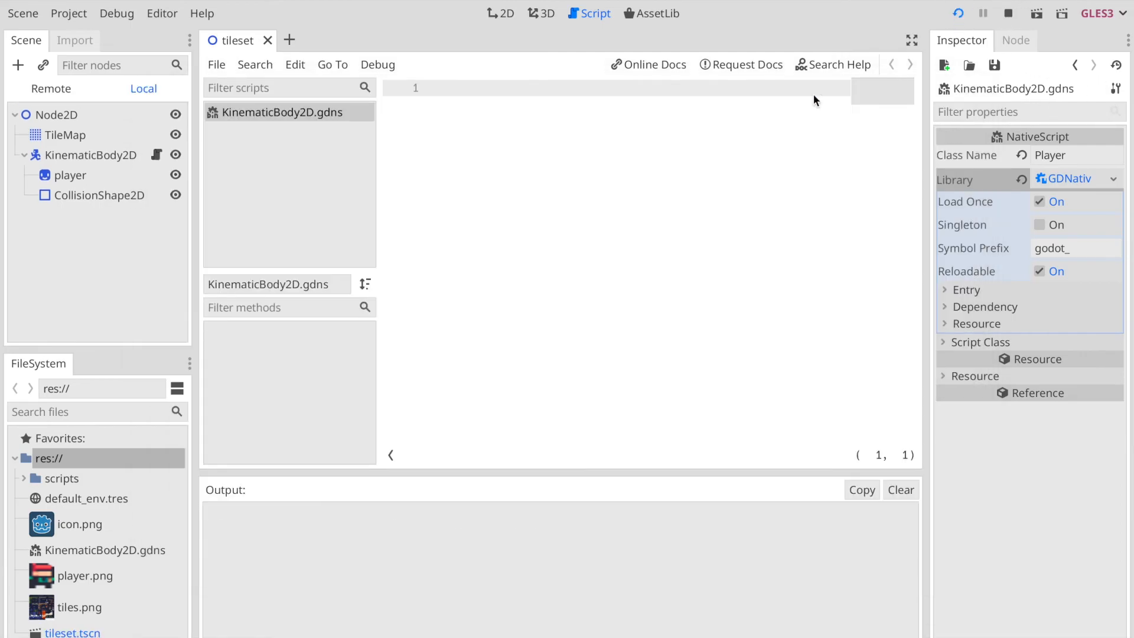
pyautogui.click(1036, 13)
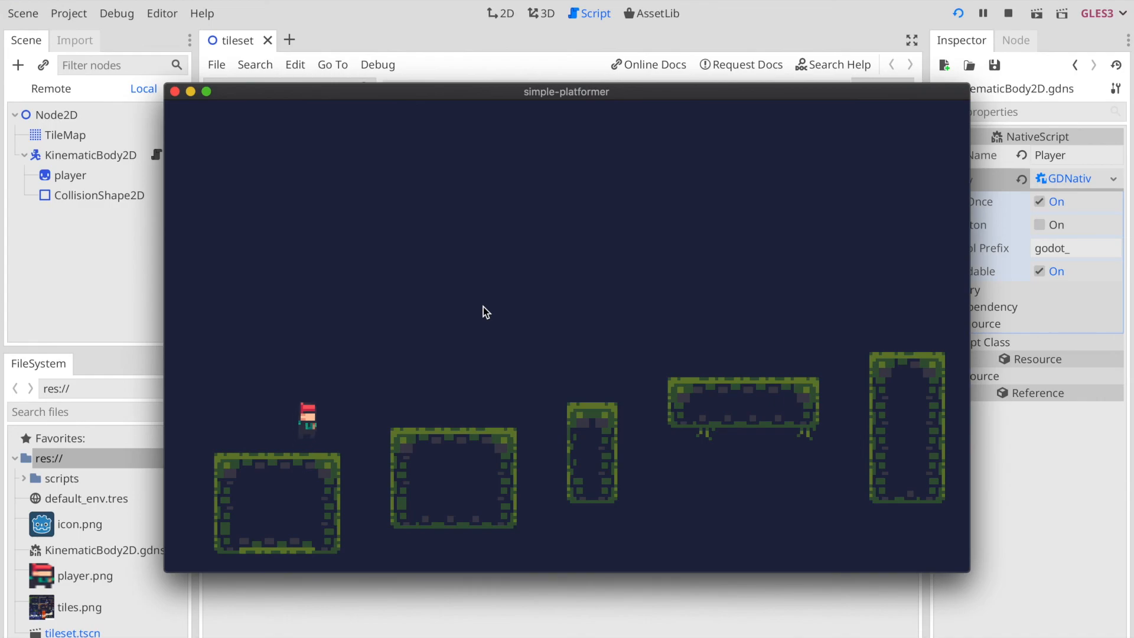